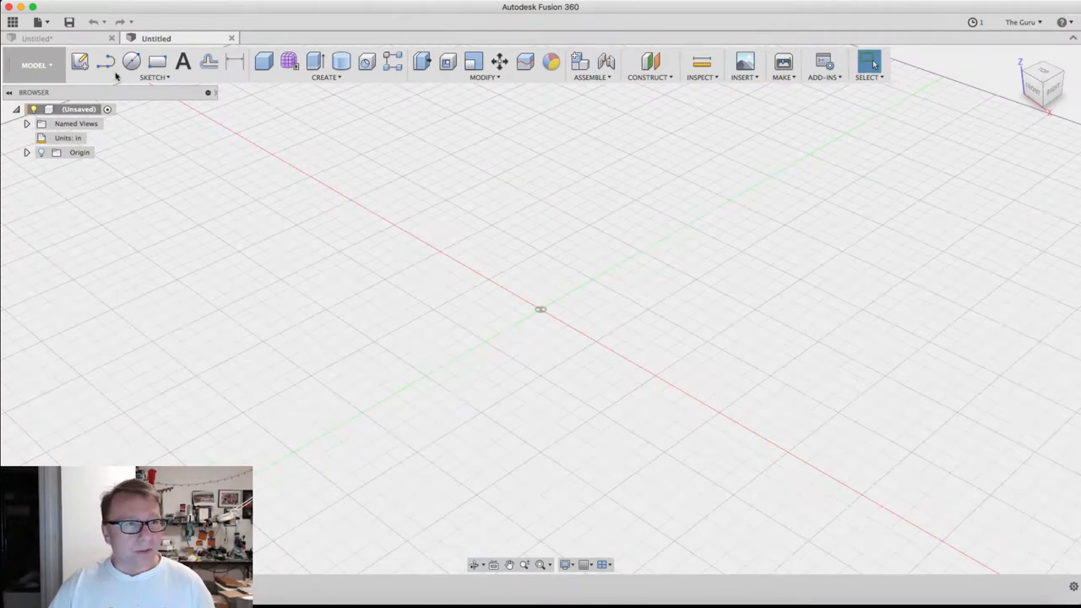
# - Sketch a rectangle on the top plane with one corner at the origin
pyautogui.click(80, 61)
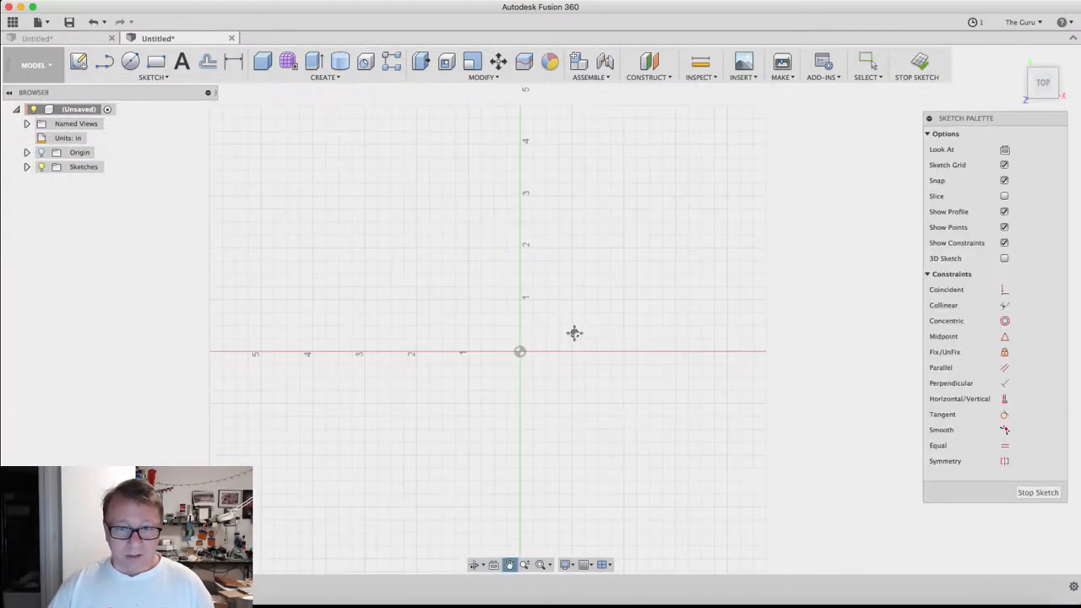
pyautogui.click(155, 61)
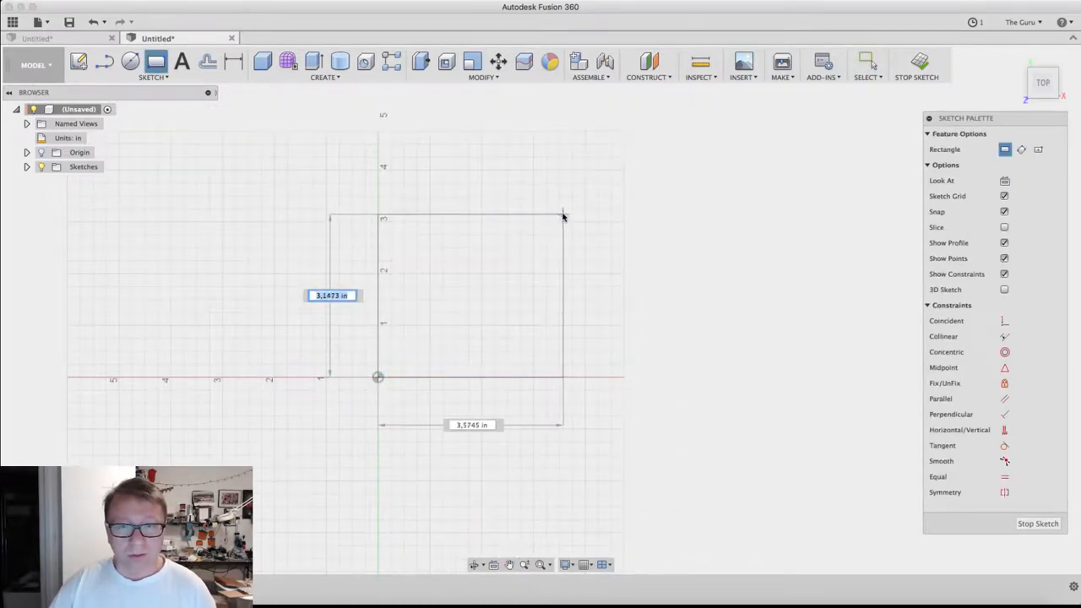
pyautogui.click(561, 209)
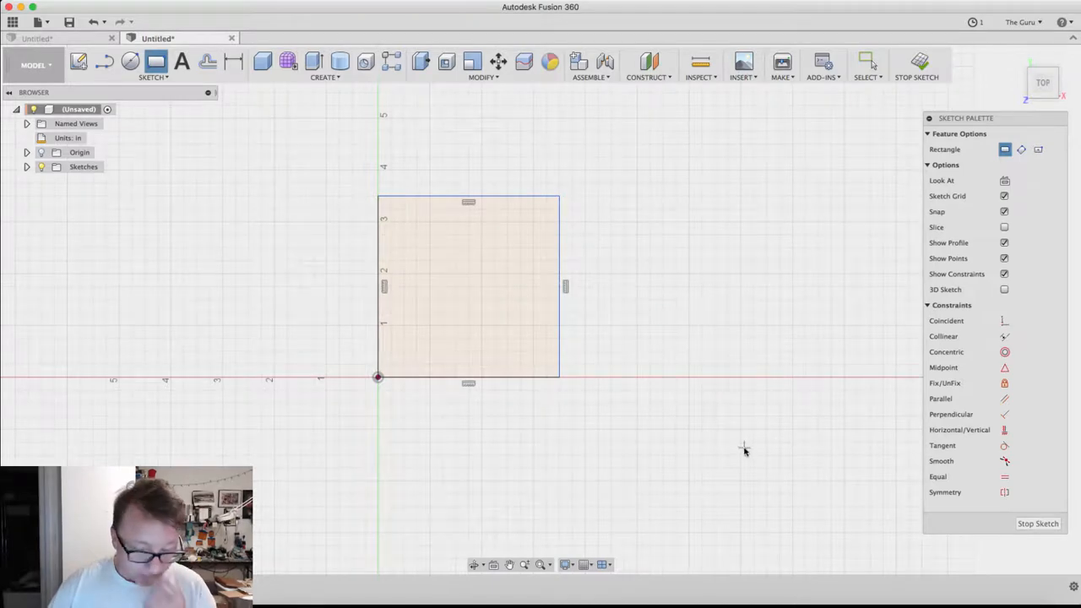
# - Dimension the rectangle's sides to 7.00 by 7.00 inches, making it square
pyautogui.click(566, 287)
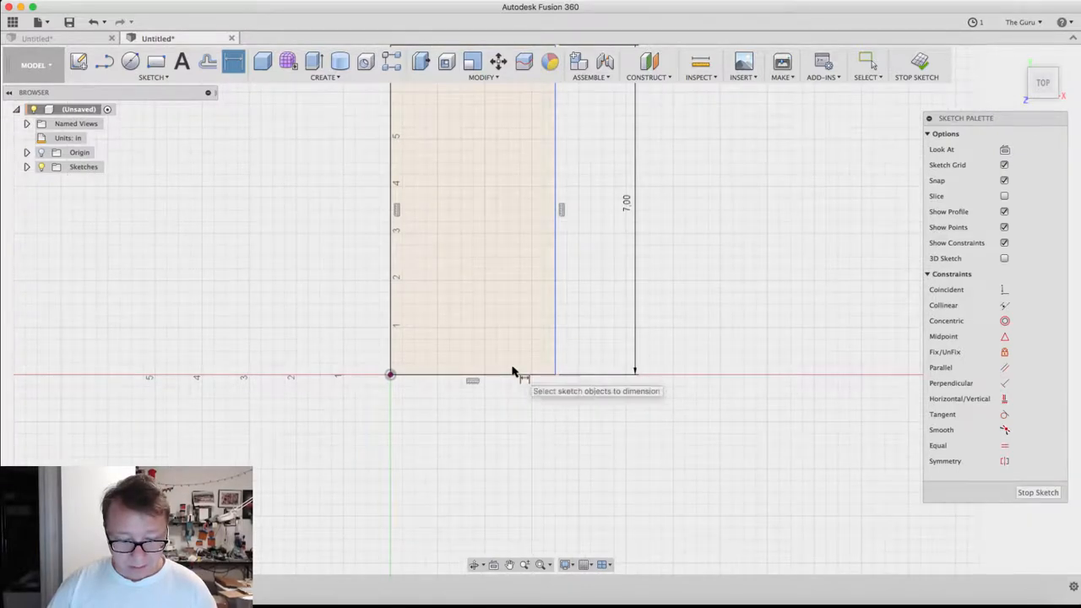
pyautogui.click(155, 61)
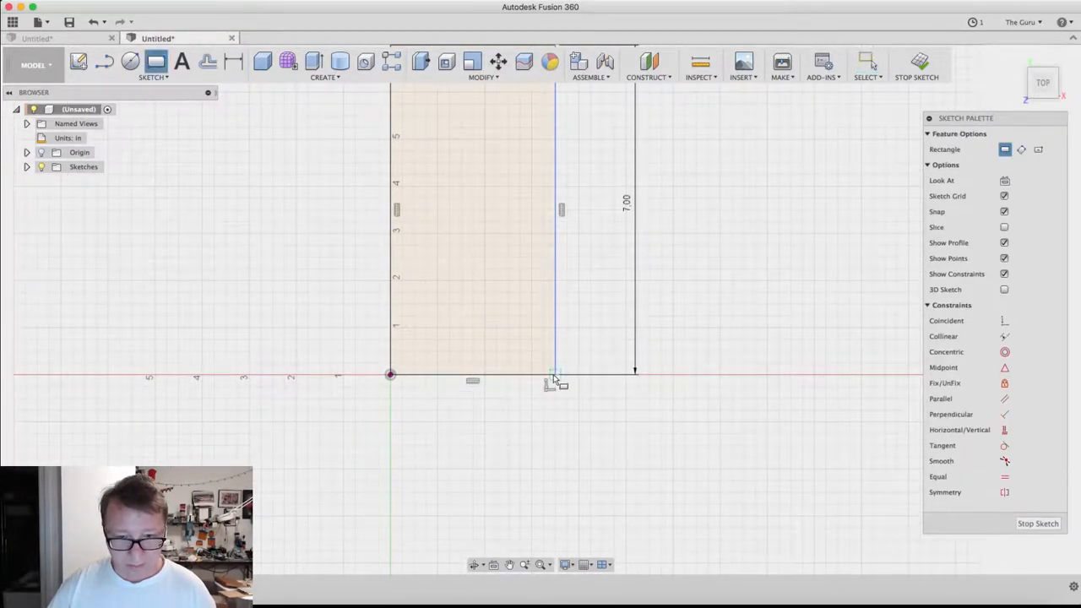
pyautogui.click(472, 374)
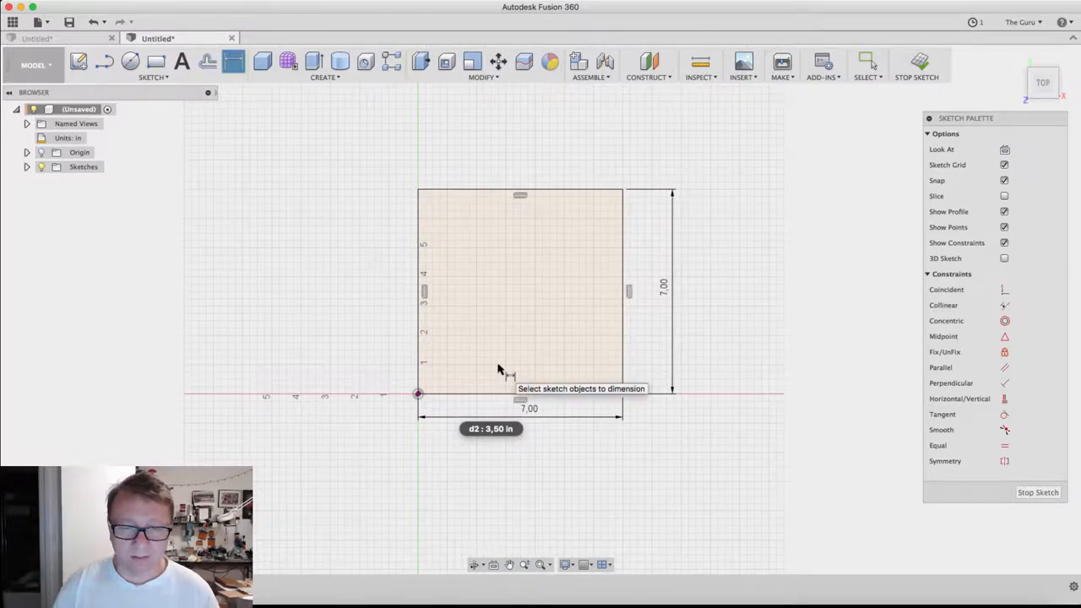
pyautogui.moveTo(498, 368)
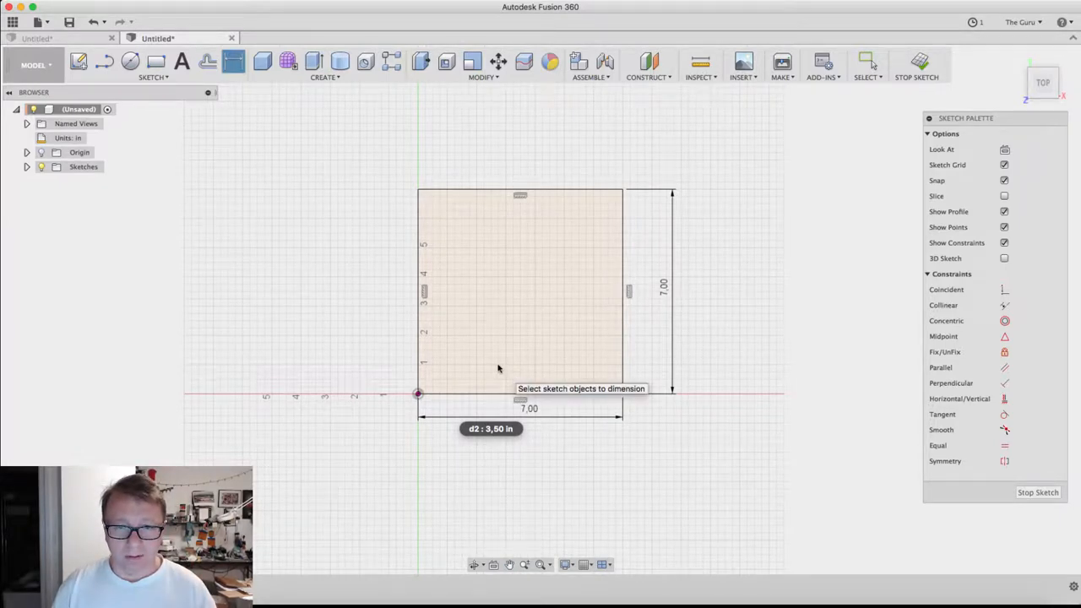
pyautogui.moveTo(616, 224)
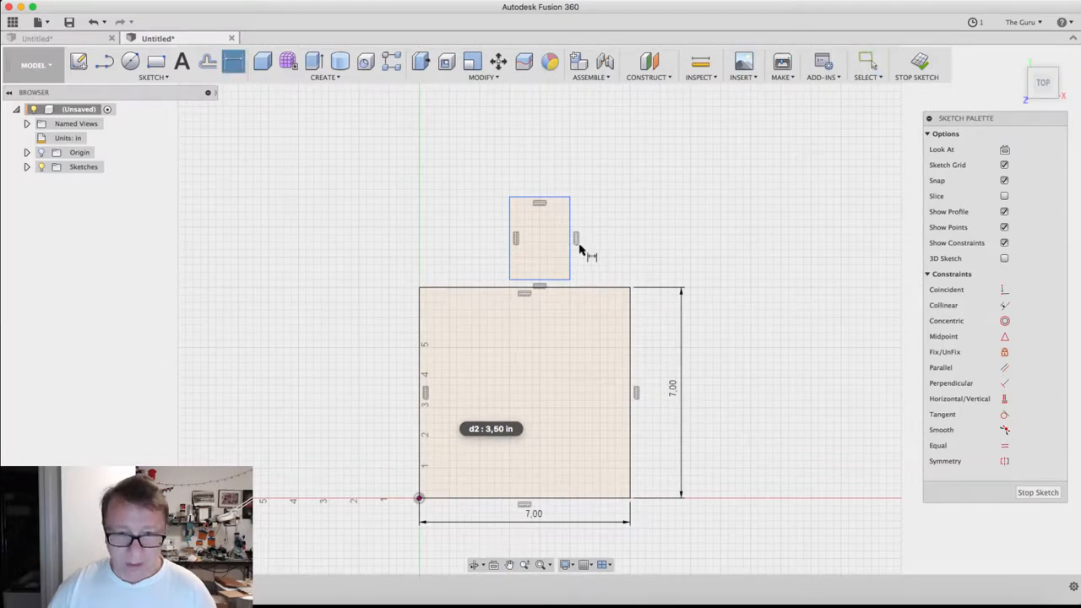
# - Dimension the handle rectangle 2.00 wide by 3.00 tall and centre it on the square's top edge
pyautogui.click(567, 238)
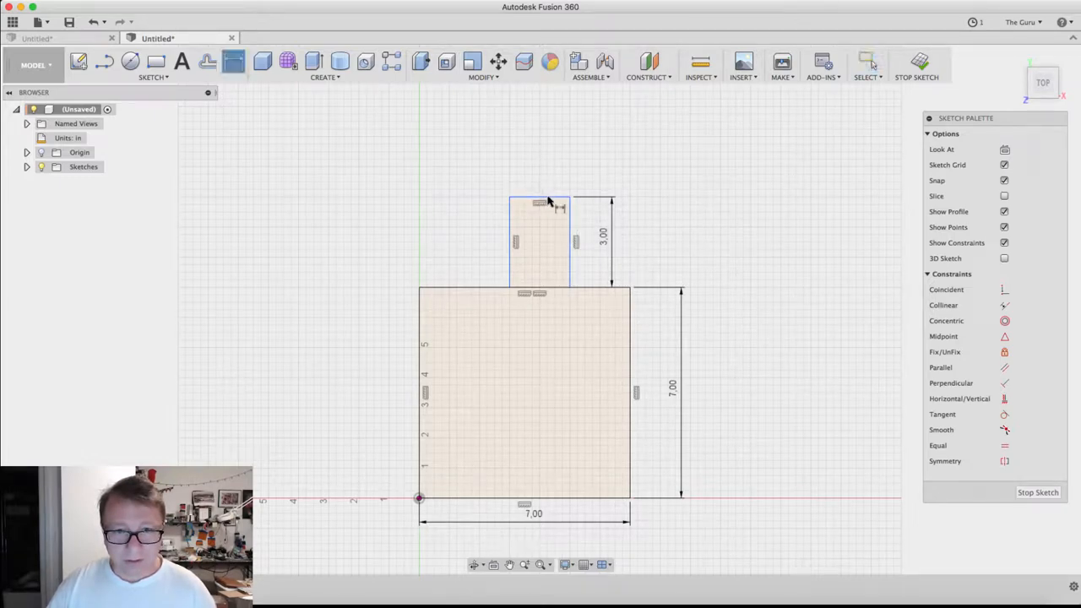
pyautogui.click(539, 202)
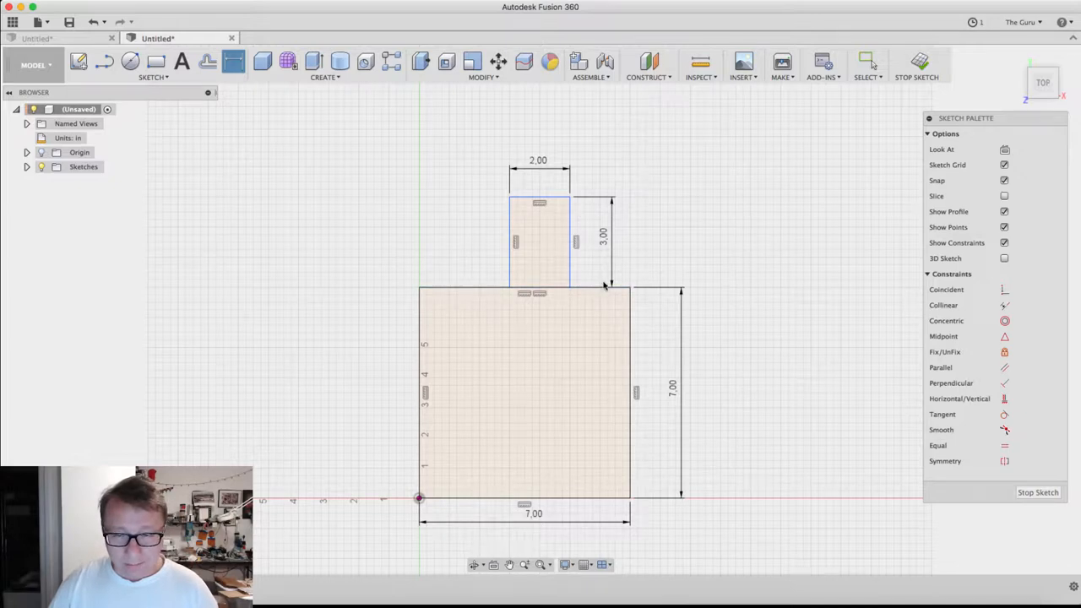
pyautogui.moveTo(574, 211)
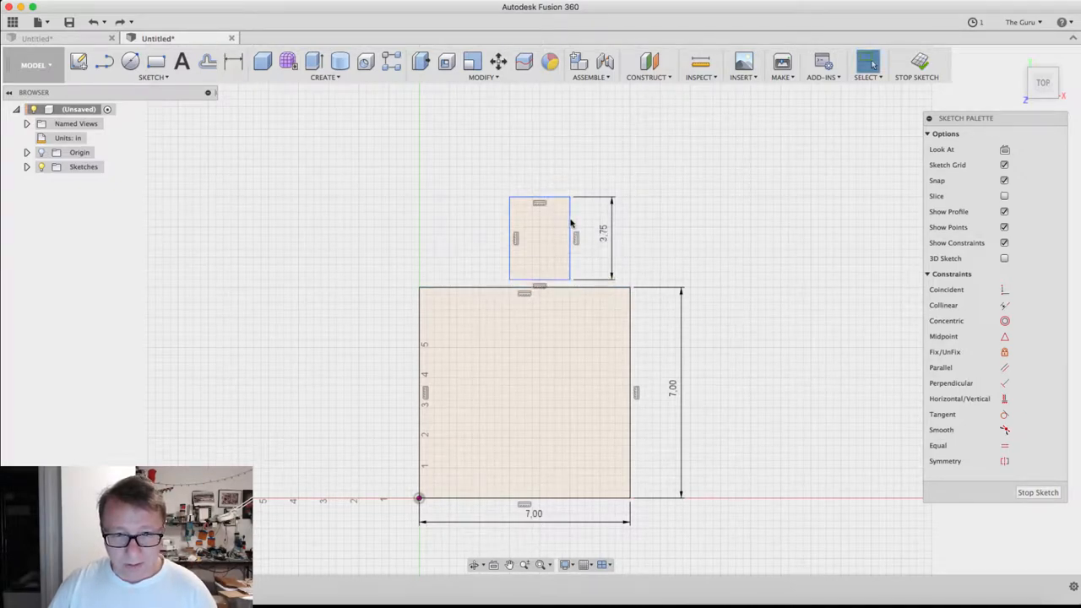
pyautogui.click(539, 239)
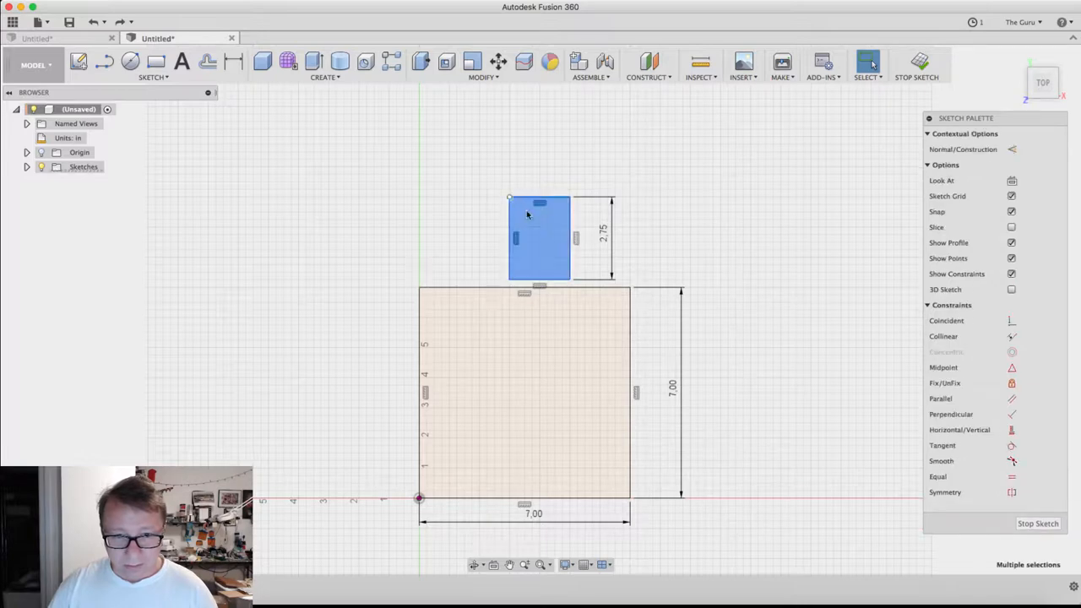
pyautogui.click(583, 194)
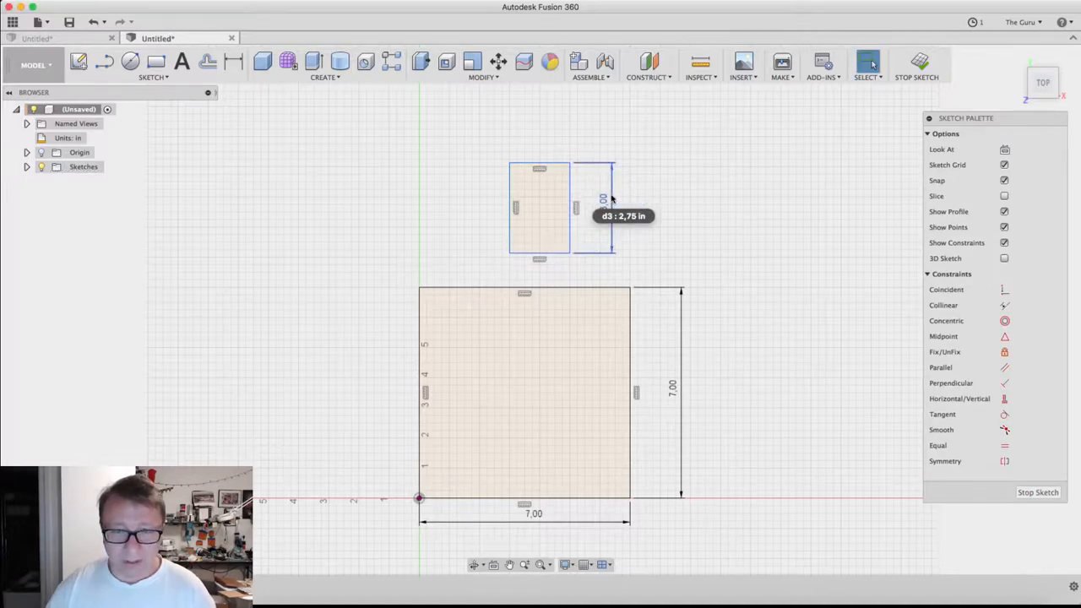
pyautogui.click(538, 142)
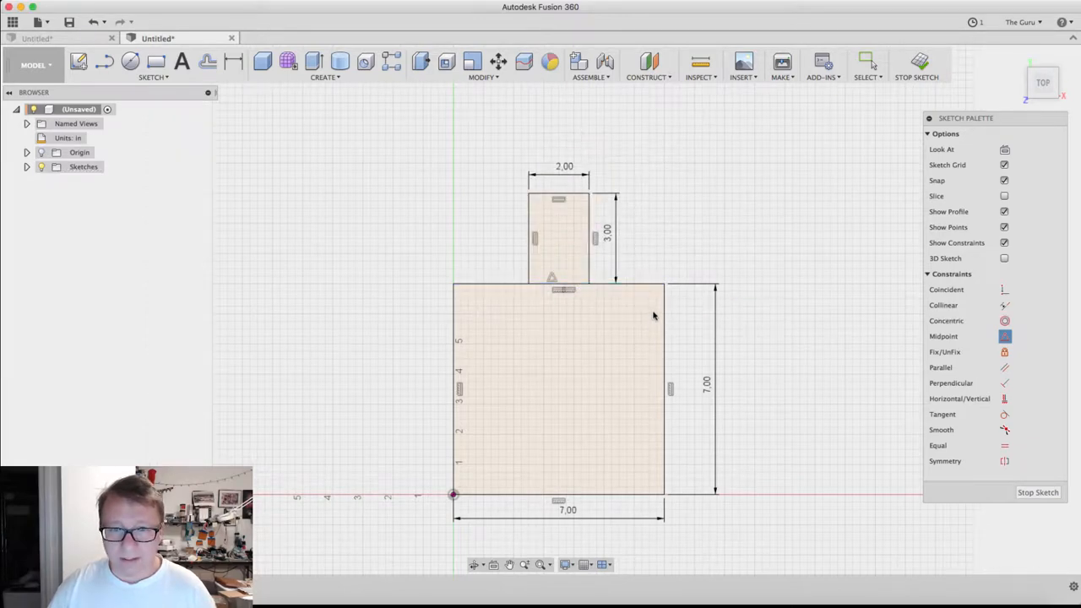
pyautogui.moveTo(653, 316)
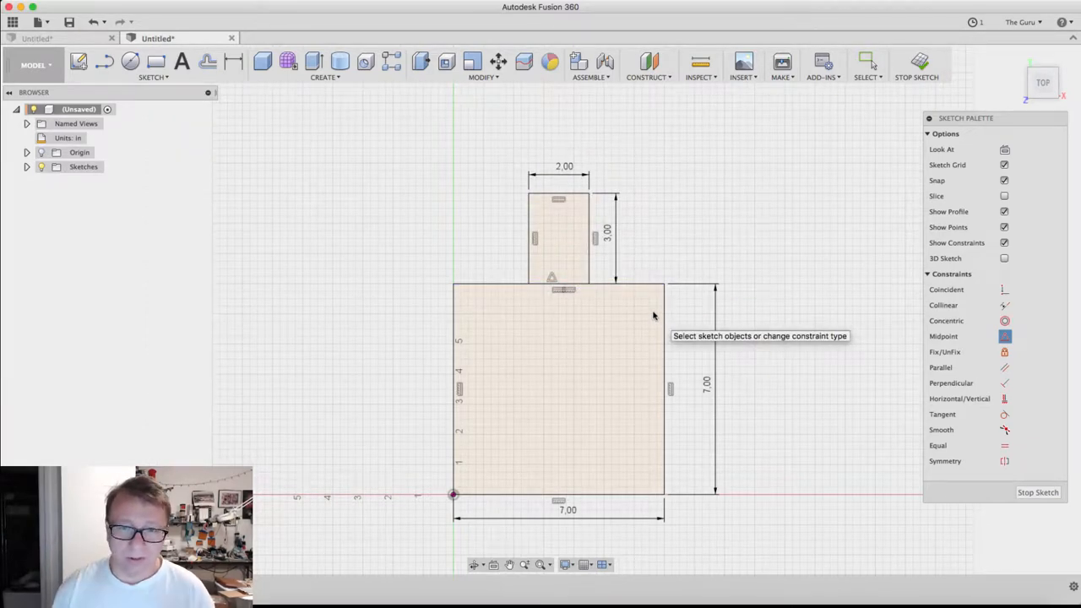
pyautogui.moveTo(567, 234)
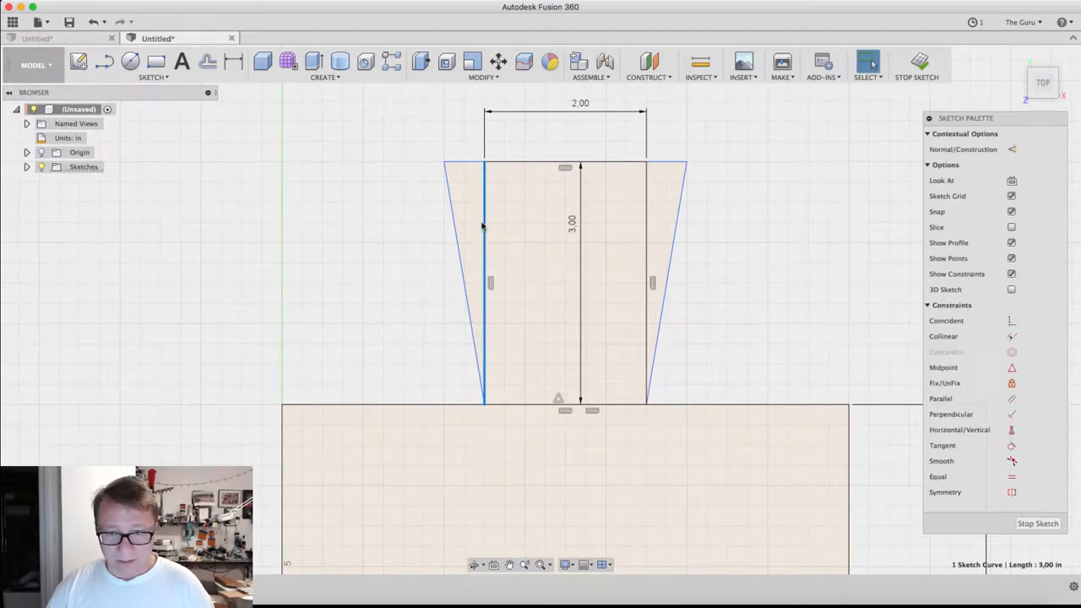
# - Replace the handle's straight sides with slanted lines widening upward and close its top edge
pyautogui.click(646, 224)
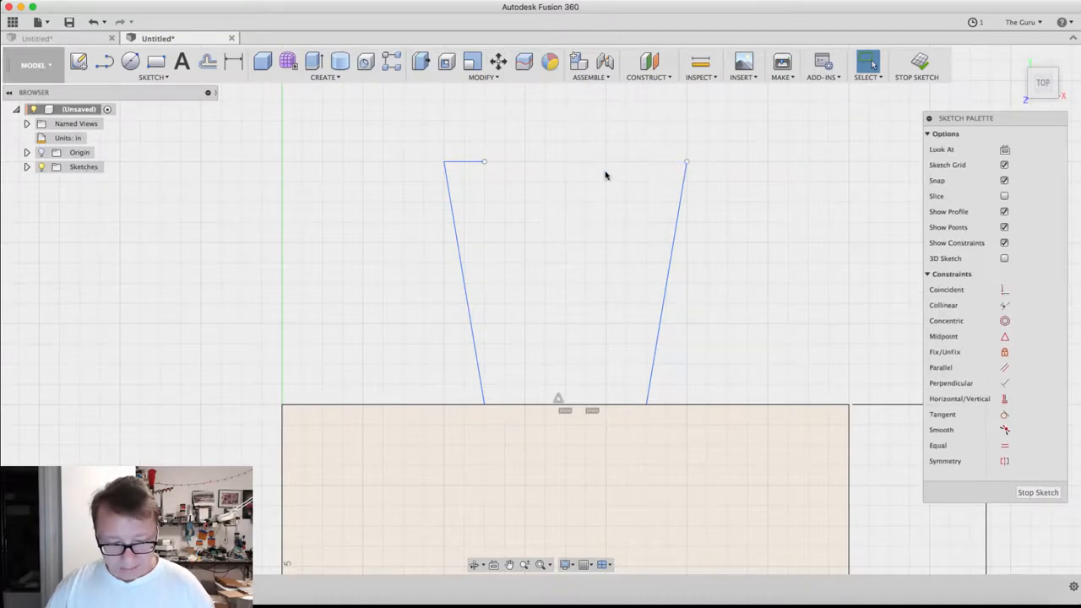
pyautogui.click(153, 65)
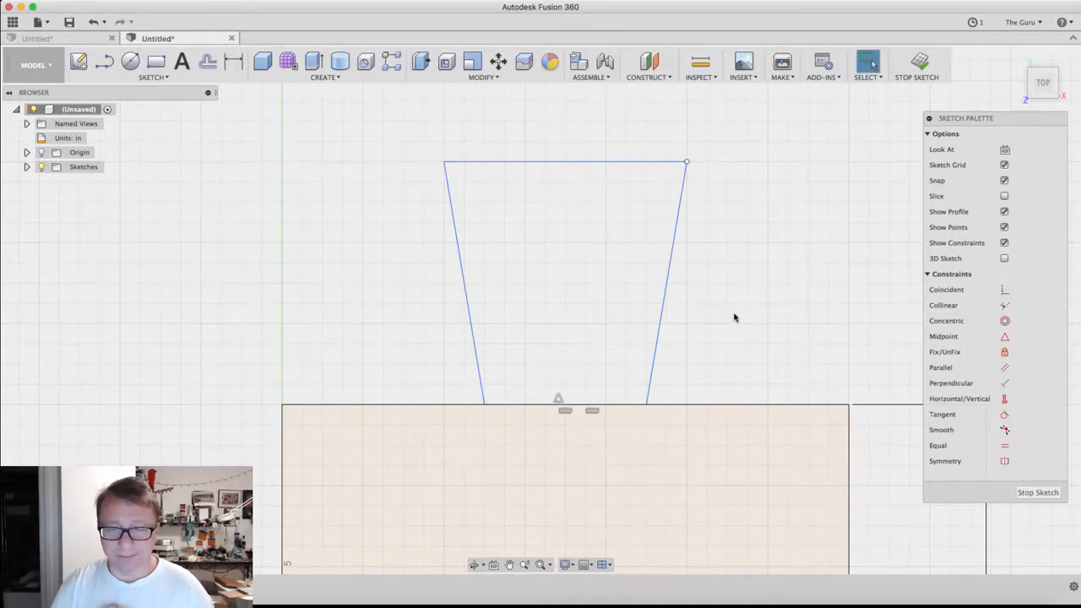
pyautogui.click(103, 61)
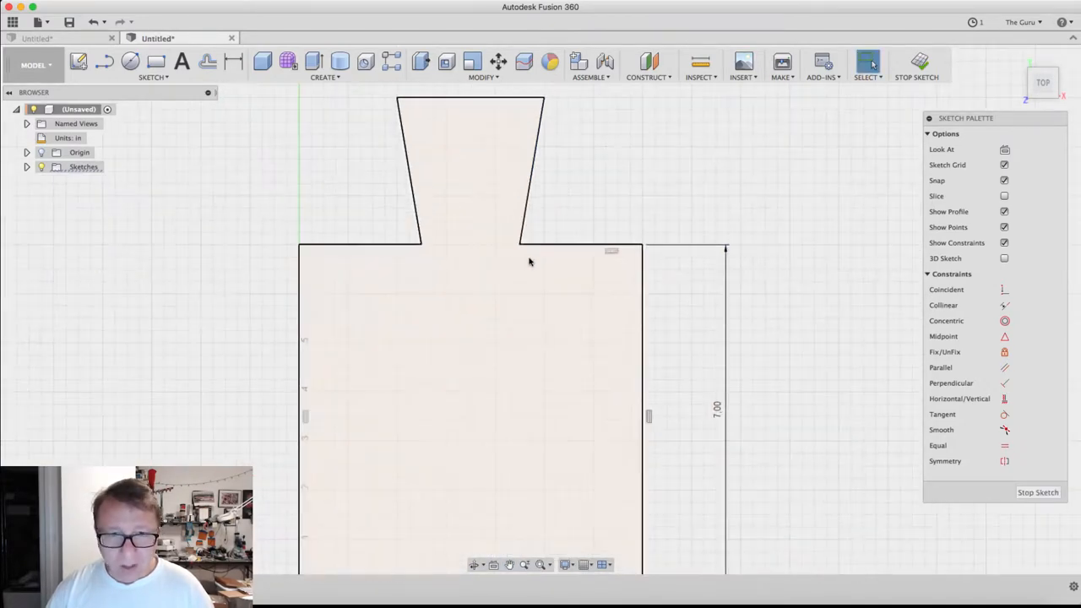
# - Draw a 1.00 in centre-diameter circle inside the handle near its top
pyautogui.click(130, 61)
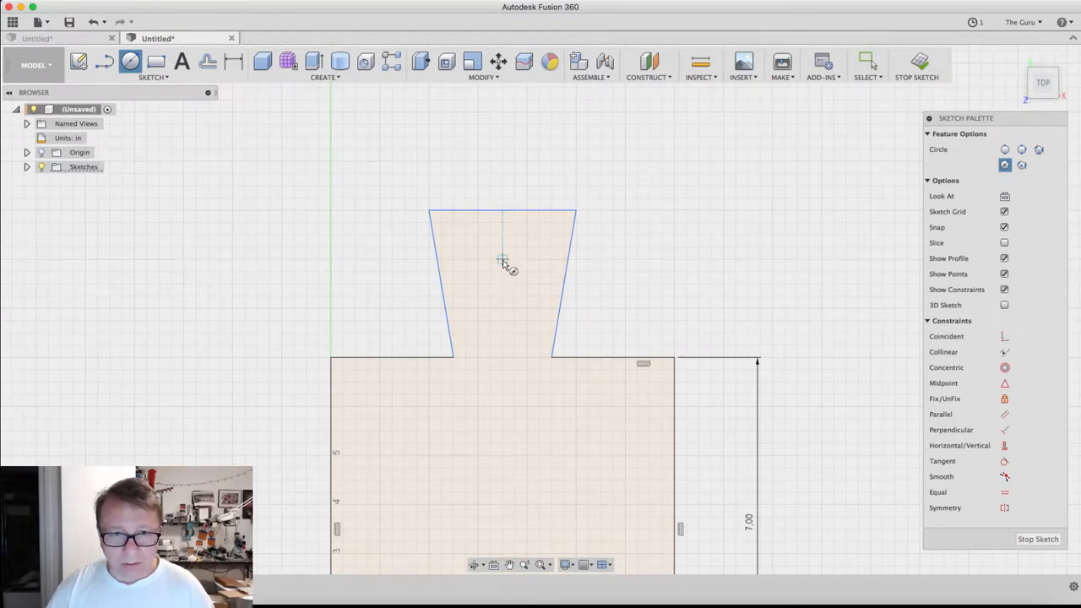
pyautogui.click(502, 258)
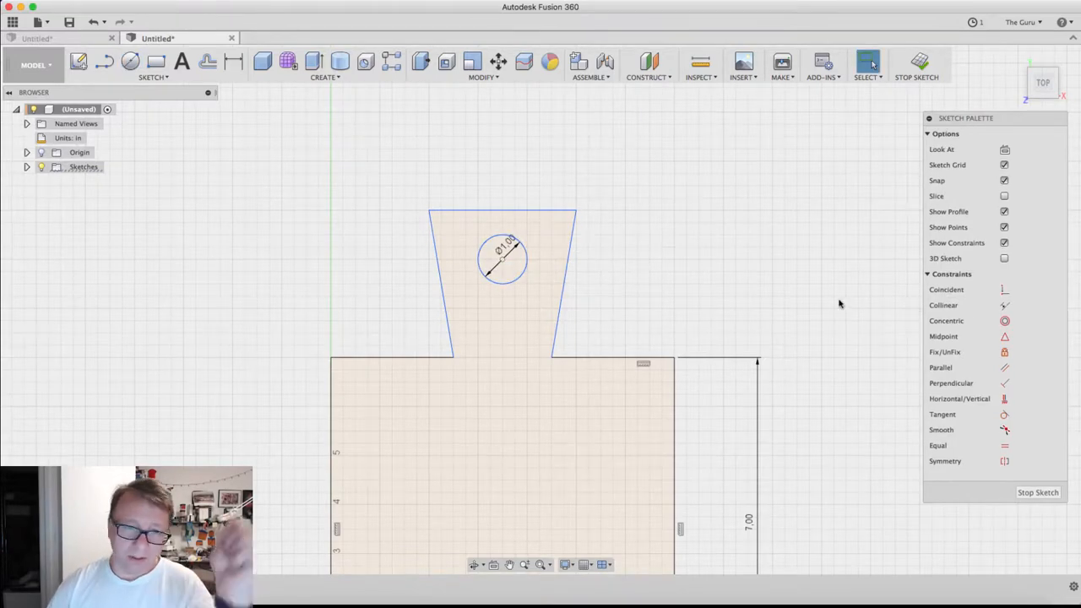
pyautogui.moveTo(527, 260)
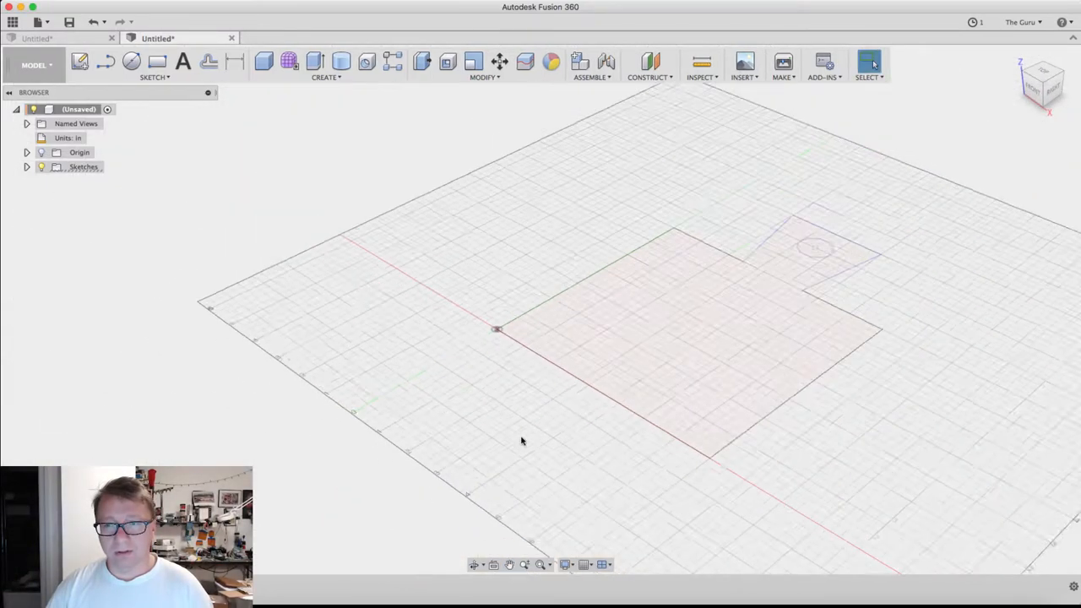
# - Extrude the paddle profile -.95 in into a solid board with the hole through the handle
pyautogui.click(617, 388)
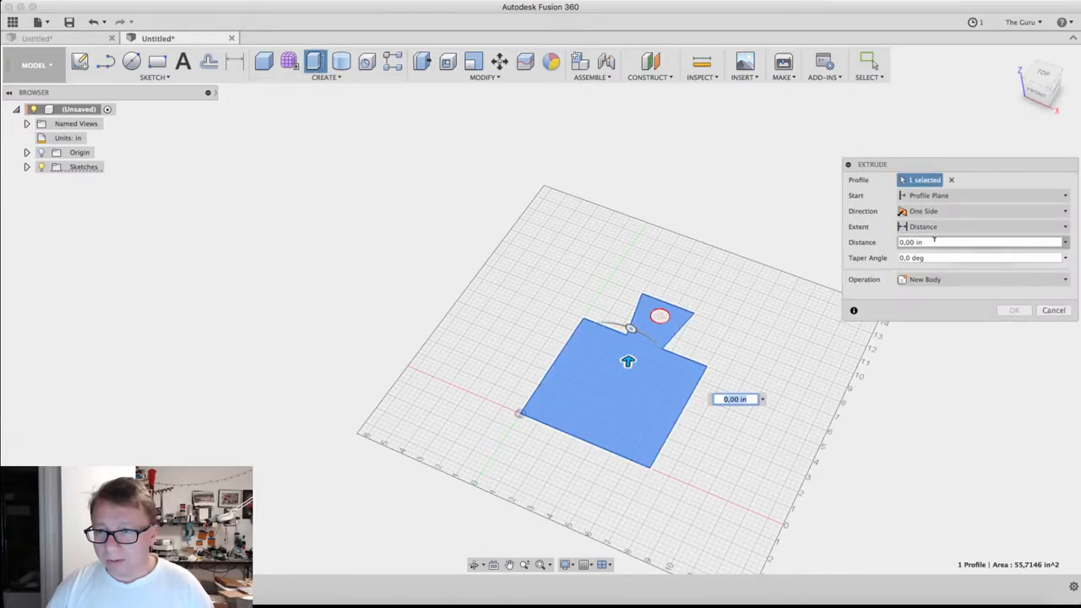
pyautogui.write('-.95')
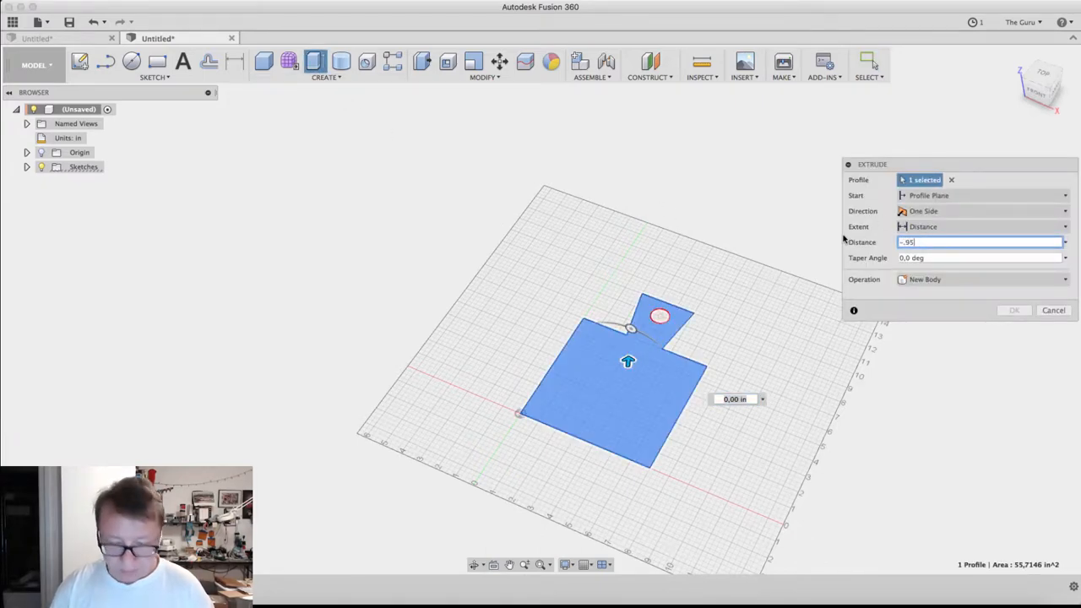
pyautogui.click(1013, 310)
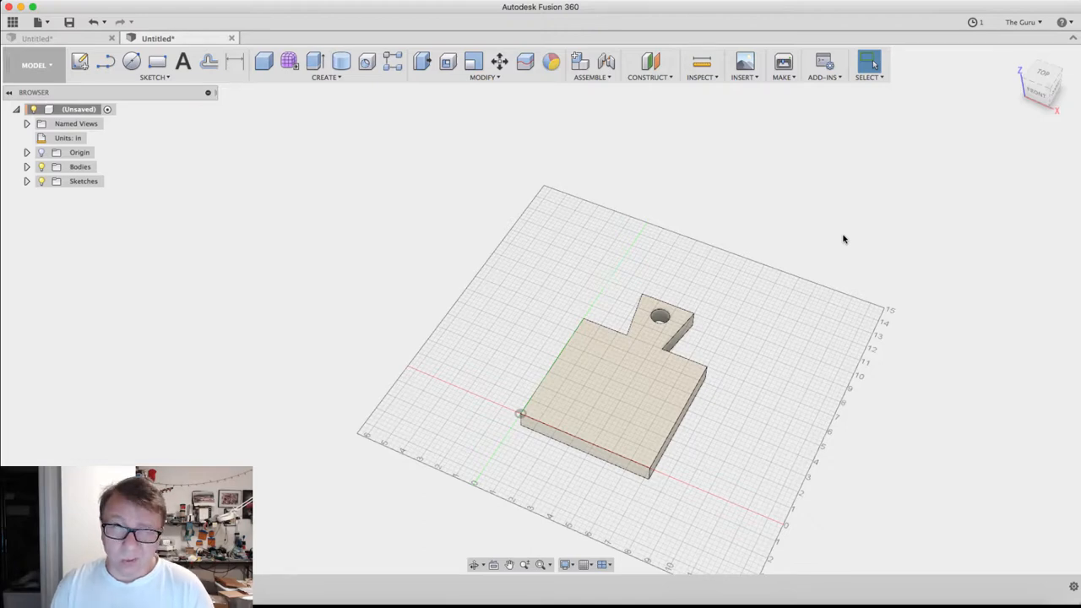
pyautogui.moveTo(835, 232)
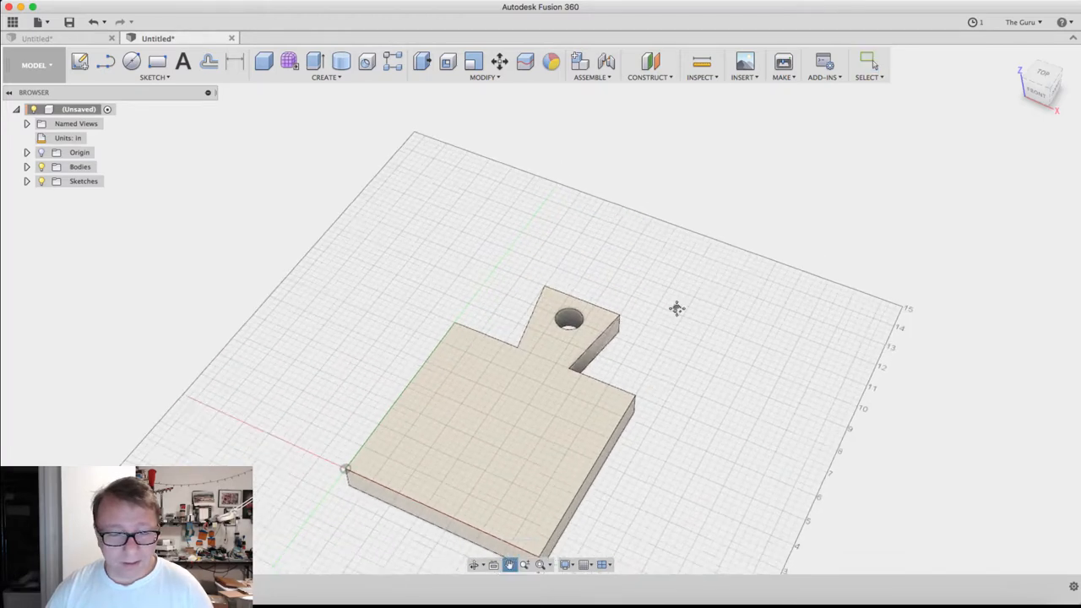
# - Fillet the board's six outer vertical corner edges with a 1 in radius
pyautogui.click(484, 61)
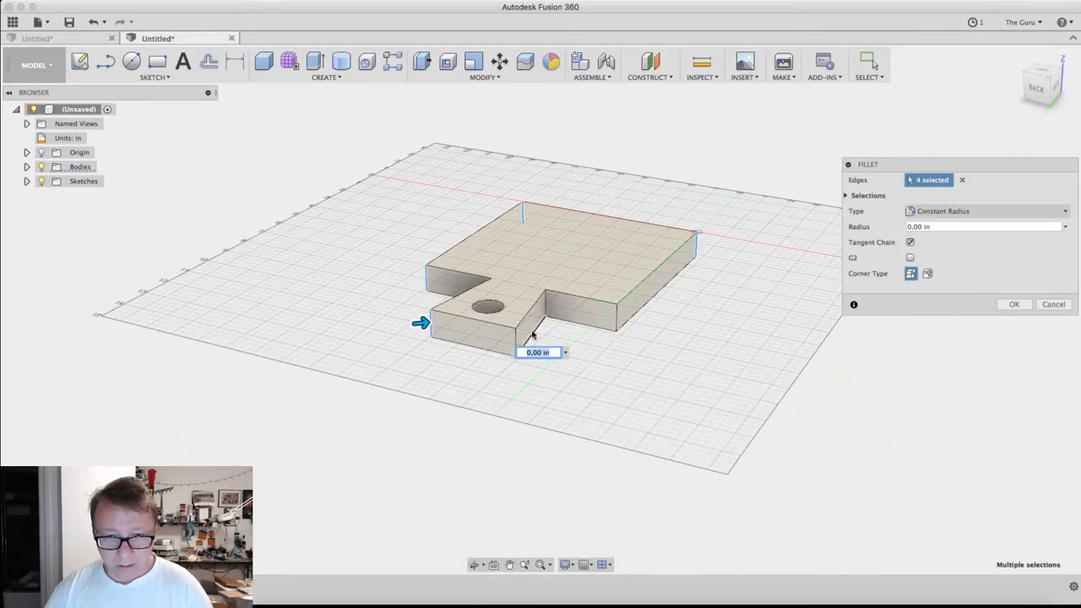
pyautogui.click(617, 319)
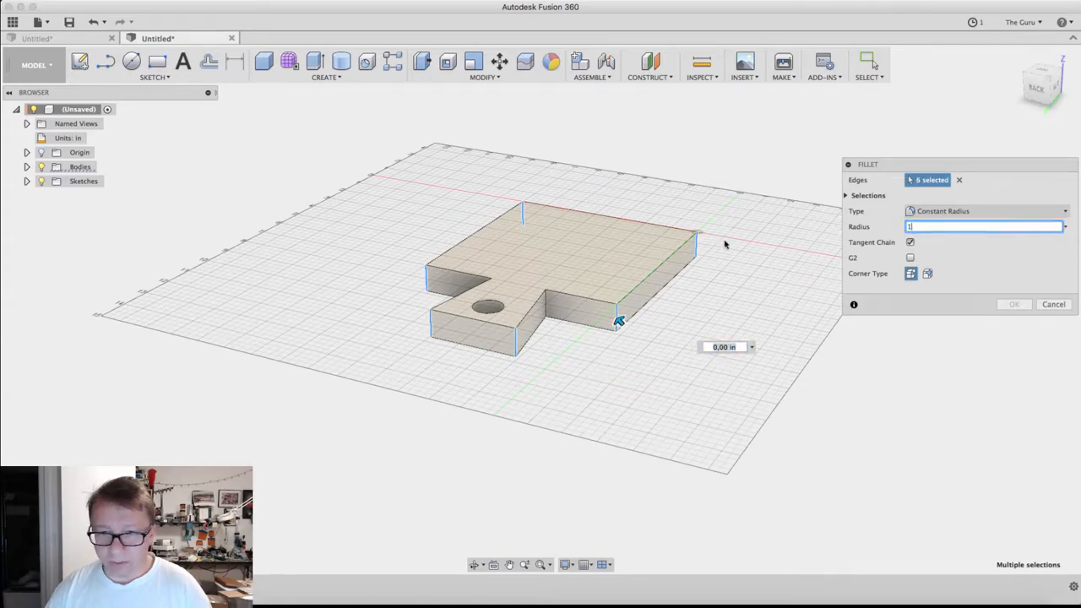
pyautogui.click(1013, 304)
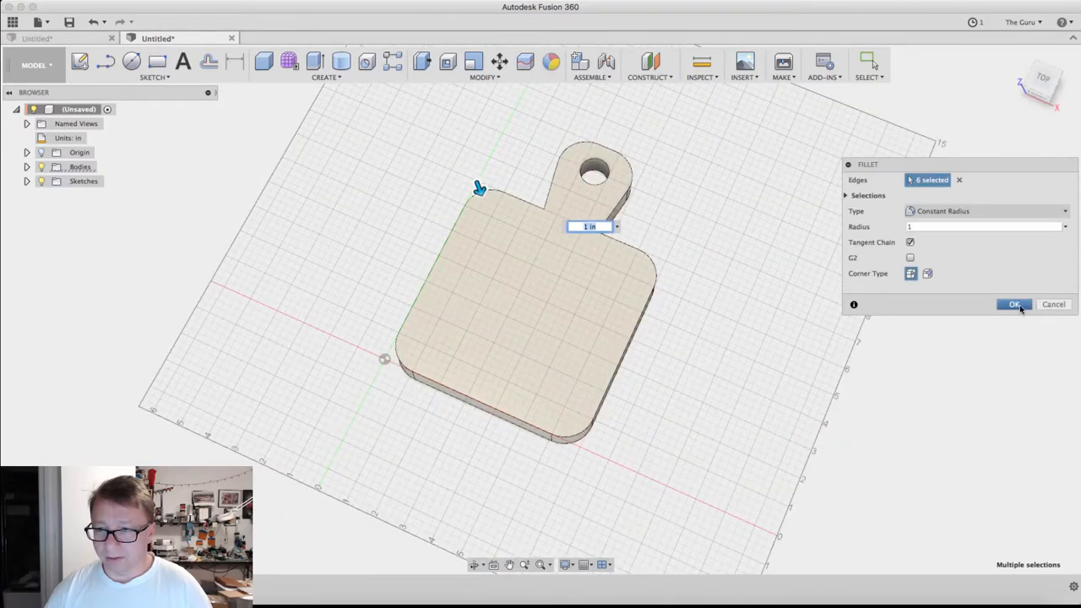
pyautogui.click(1014, 303)
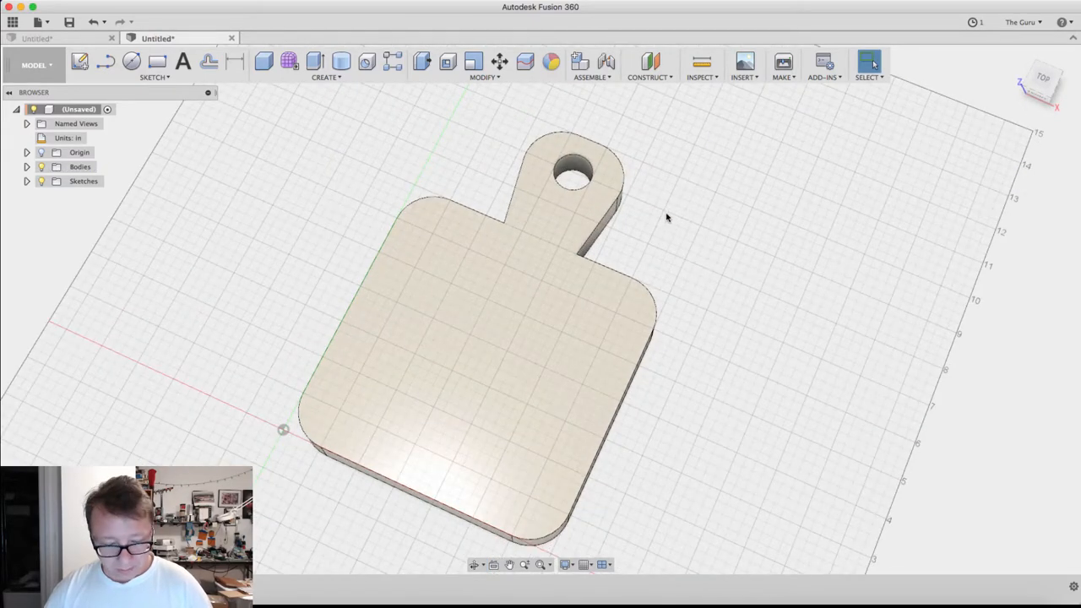
pyautogui.moveTo(655, 219)
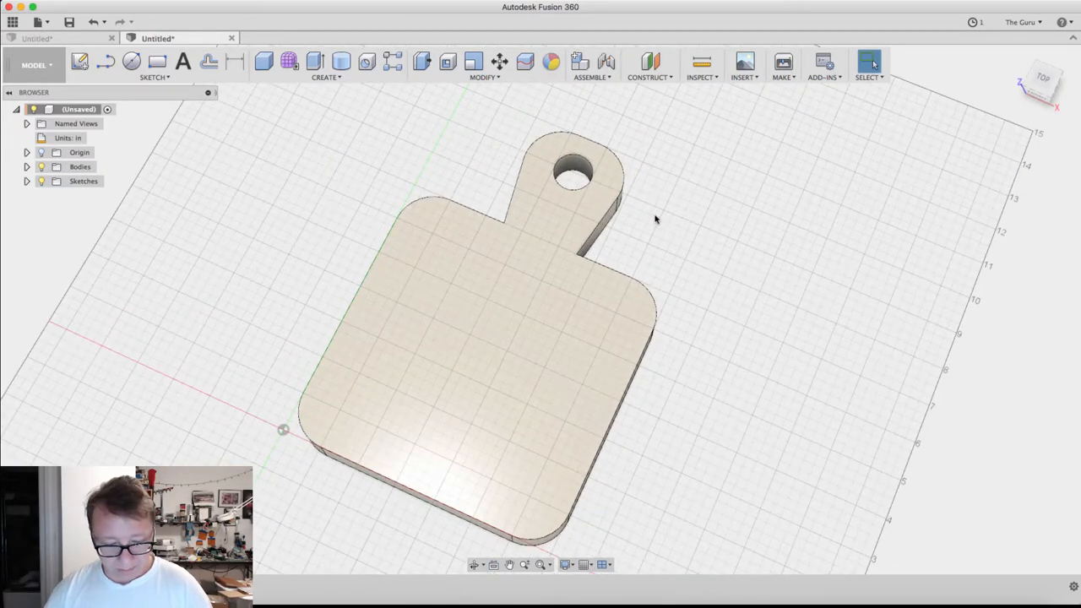
# - Fillet the two inner corners where the handle meets the board at .25 in radius
pyautogui.click(484, 60)
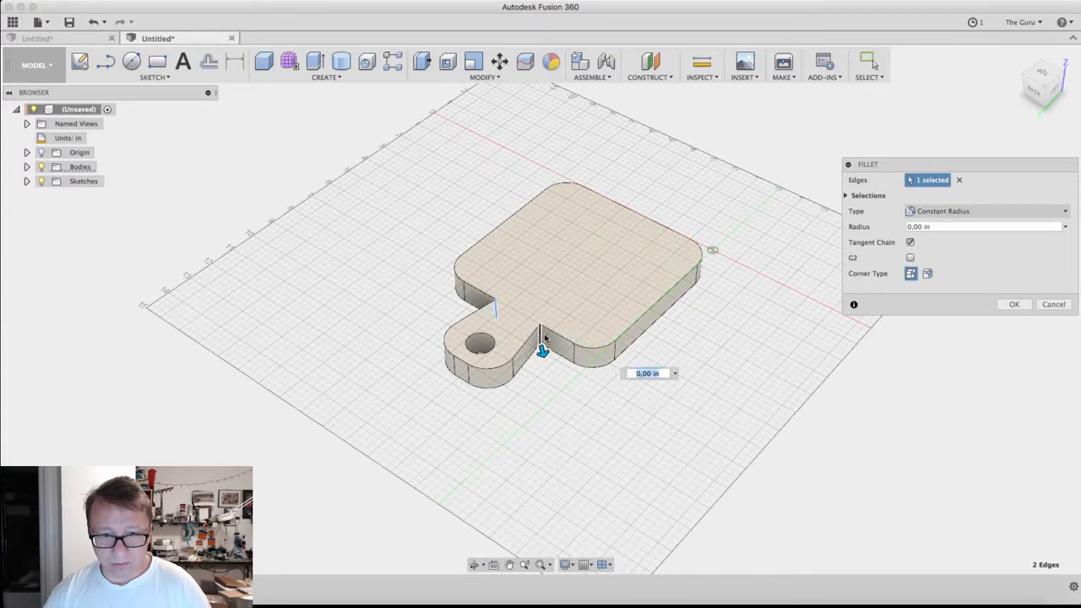
pyautogui.click(543, 350)
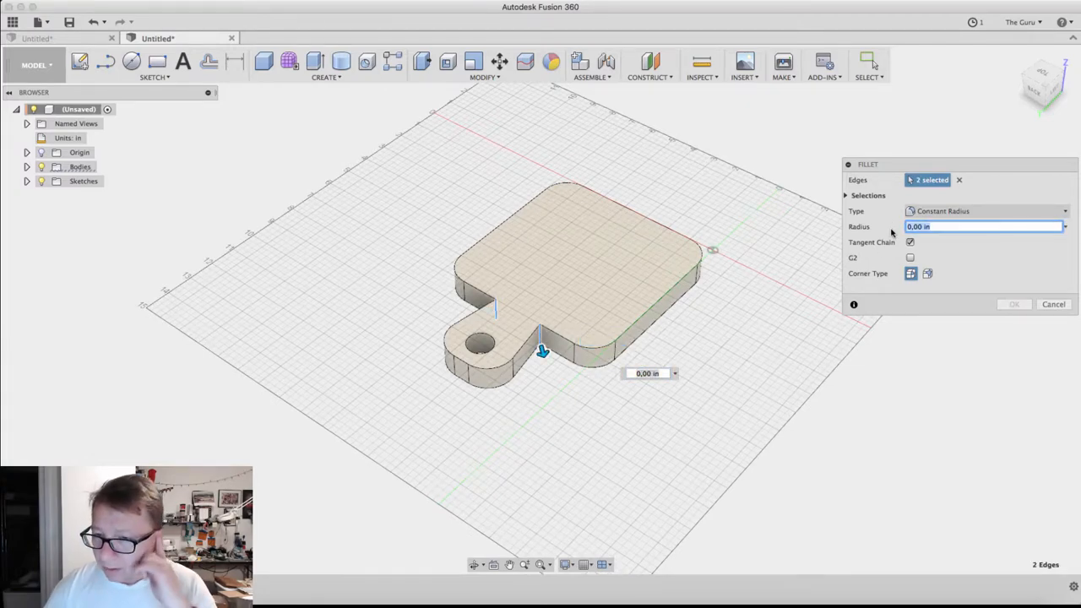
pyautogui.write('.25')
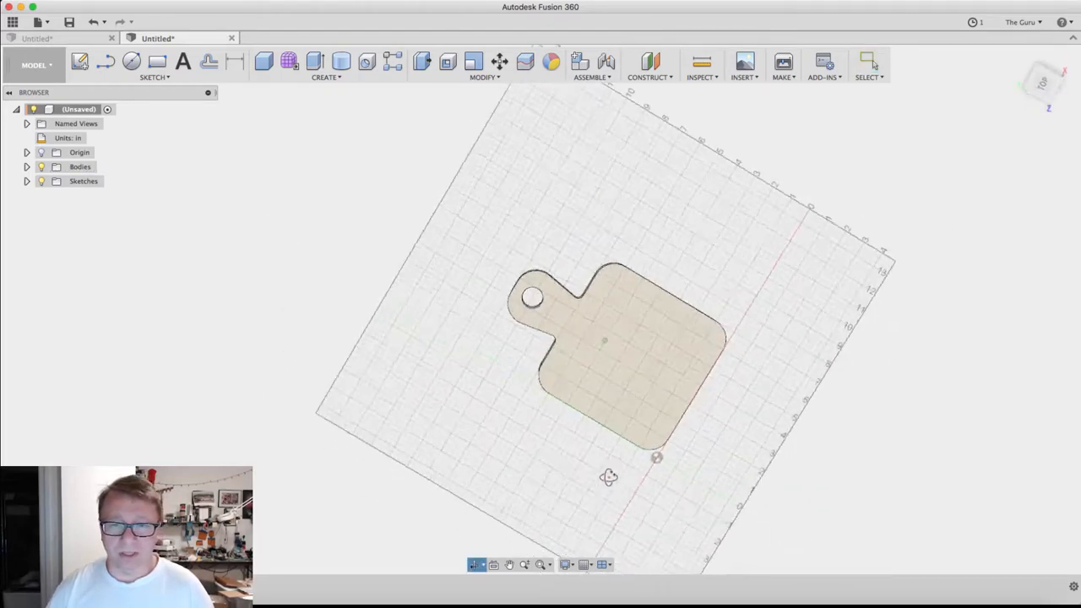
pyautogui.moveTo(609, 477); pyautogui.dragTo(781, 452)
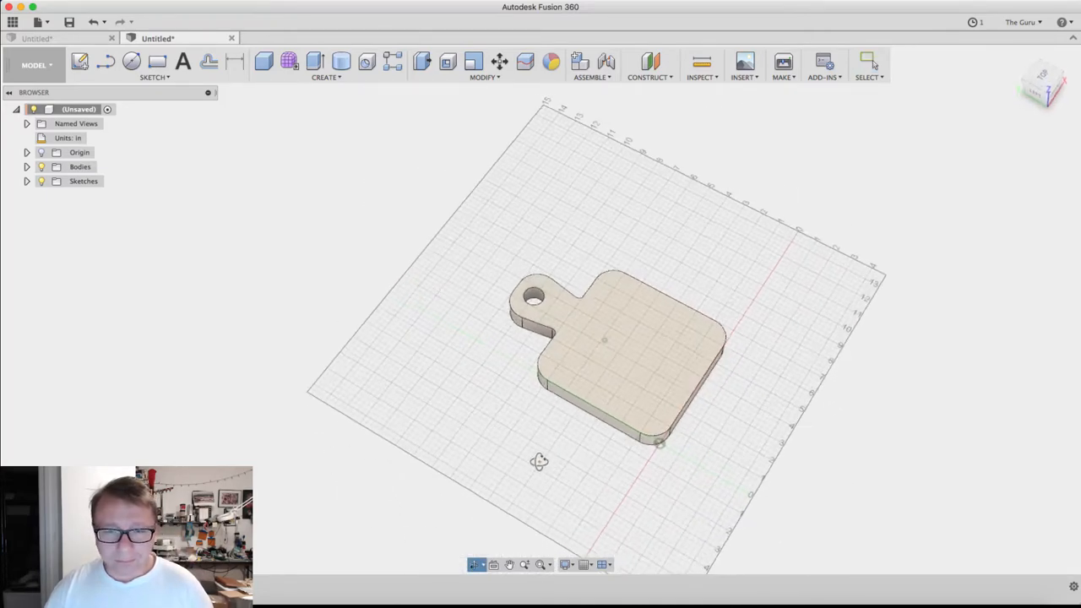
pyautogui.click(868, 61)
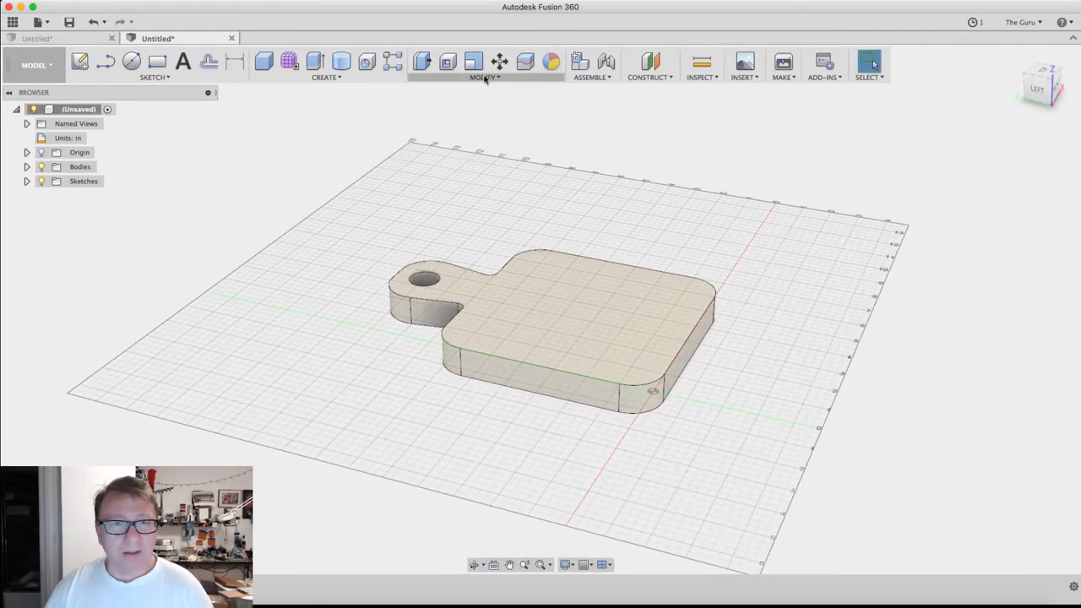
# - Chamfer the board's top outline edge chain at .25 in
pyautogui.click(484, 77)
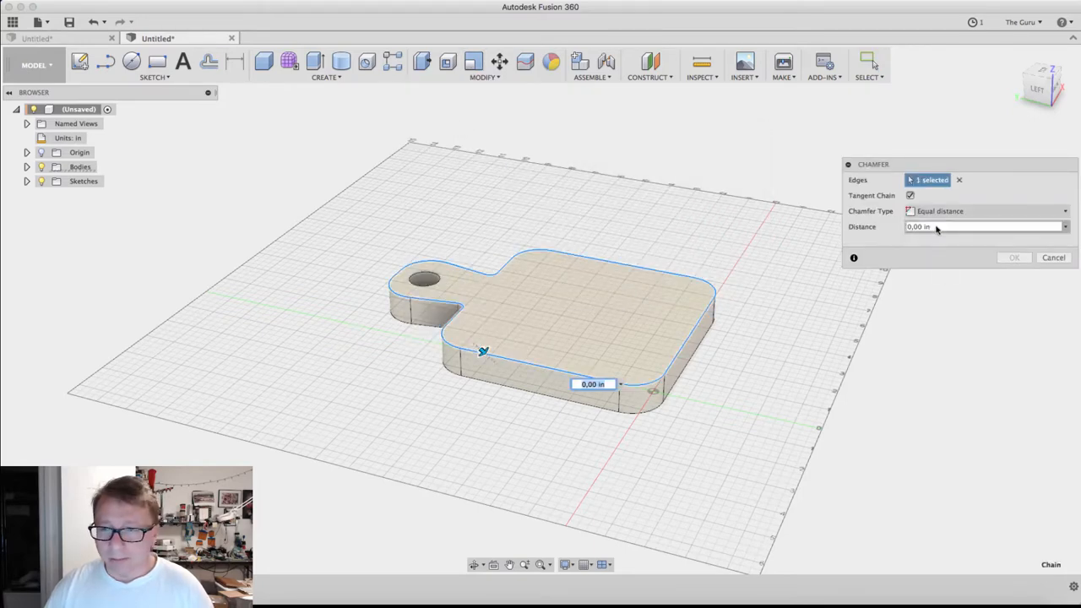
pyautogui.write('.25')
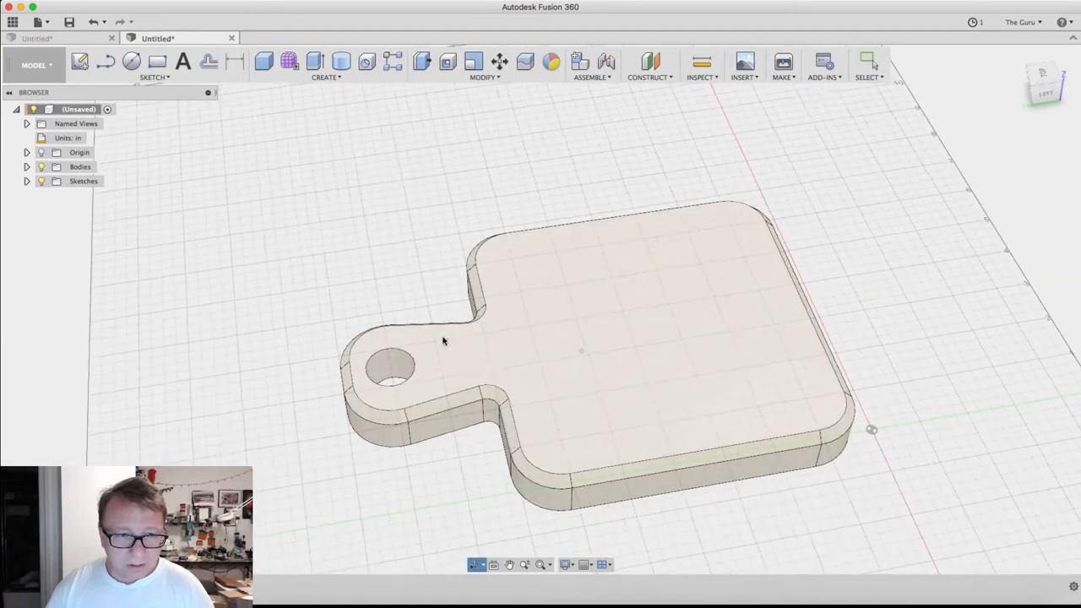
# - Repeat the chamfer on the hanging hole's top rim at .2 in
pyautogui.rightClick(443, 340)
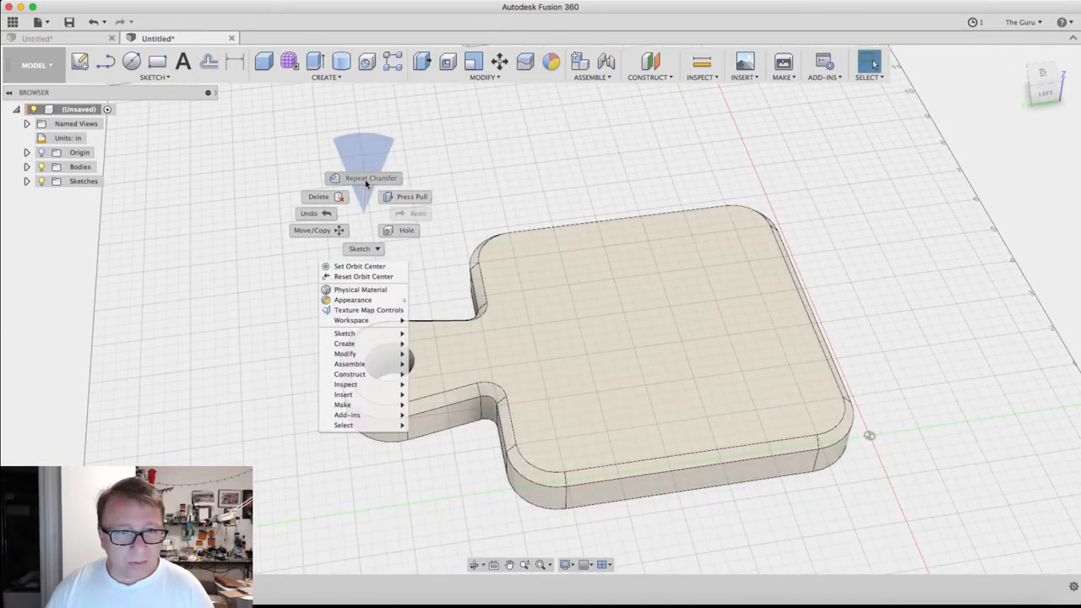
pyautogui.click(369, 178)
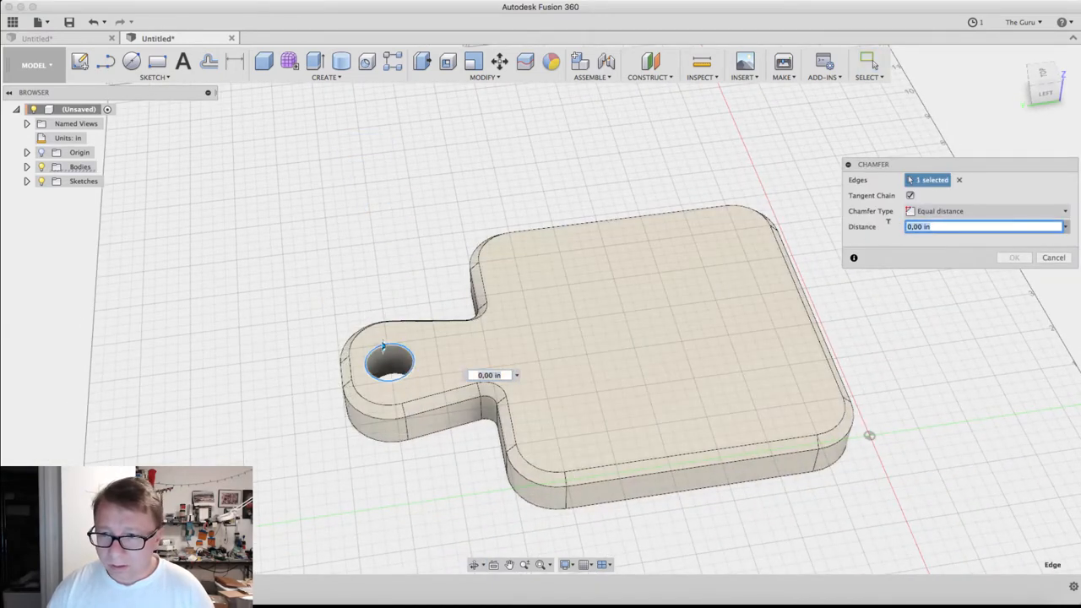
pyautogui.write('.2')
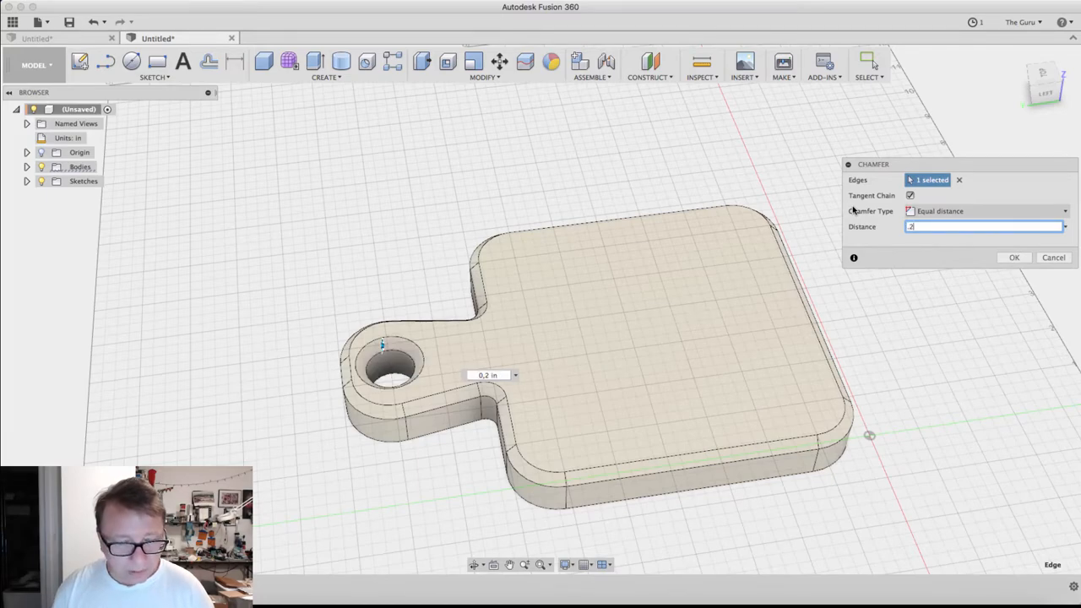
pyautogui.click(1014, 257)
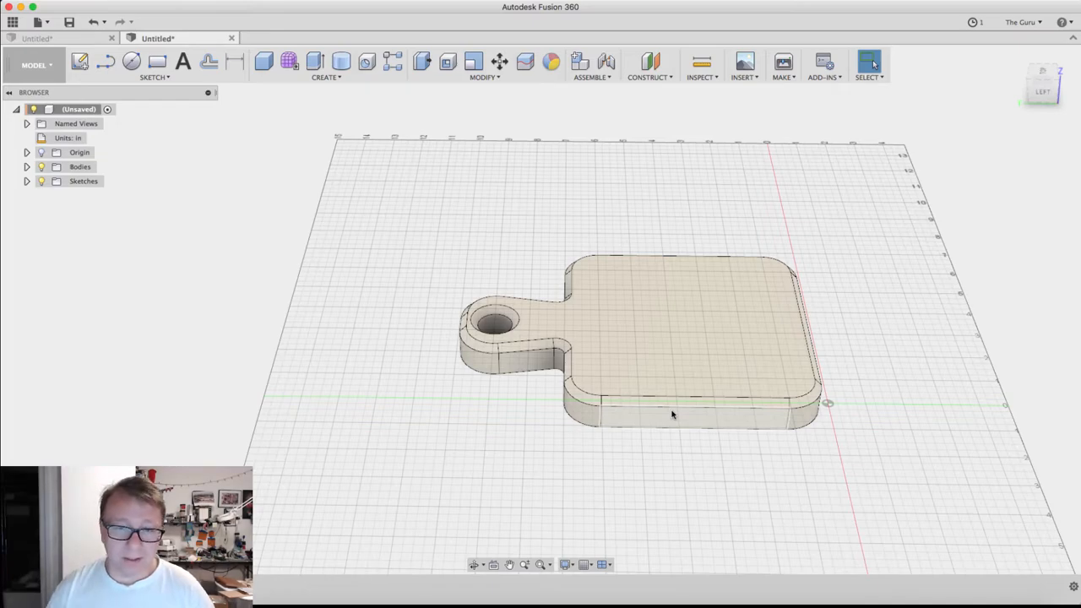
pyautogui.moveTo(671, 414); pyautogui.dragTo(617, 365)
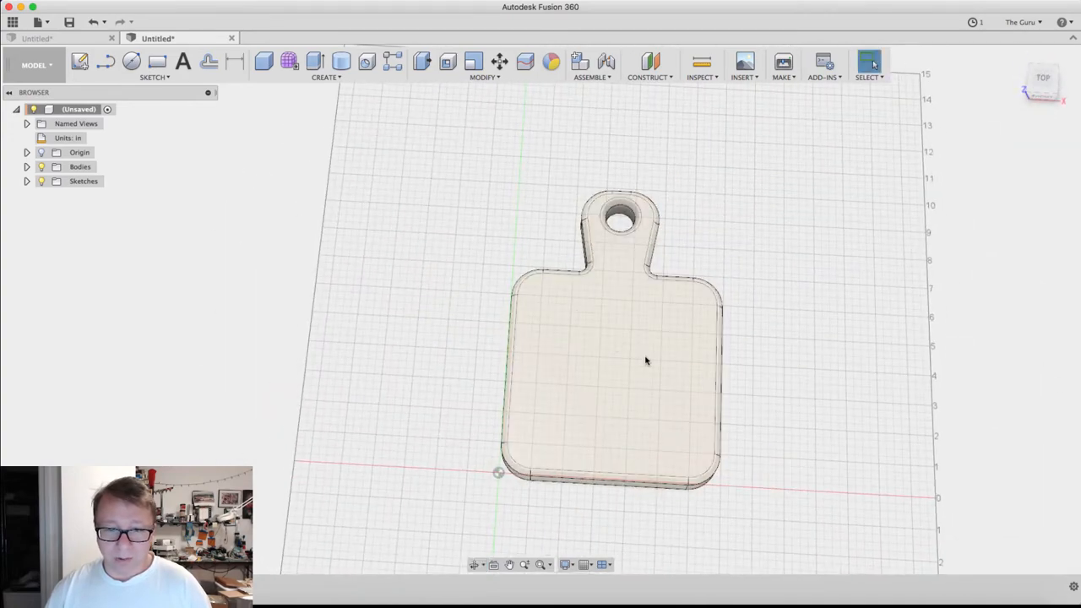
pyautogui.moveTo(604, 393)
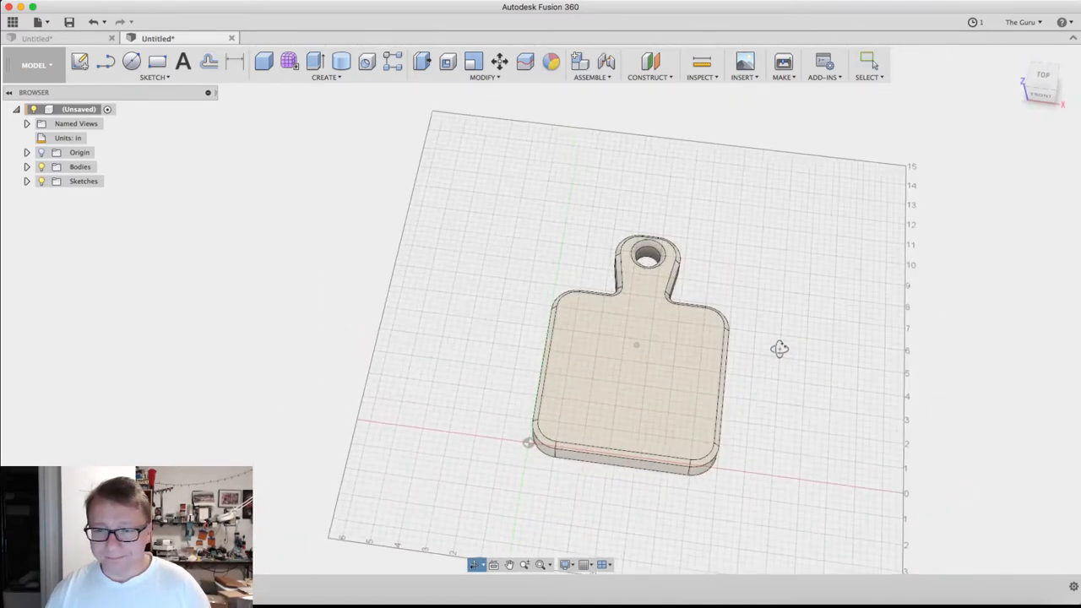
pyautogui.moveTo(779, 349); pyautogui.dragTo(697, 340)
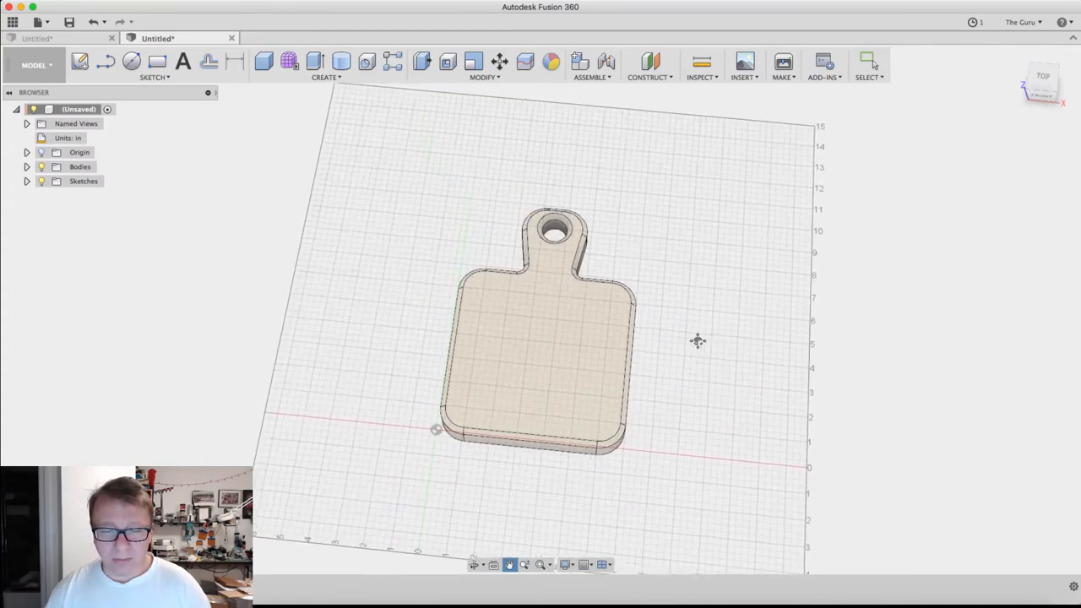